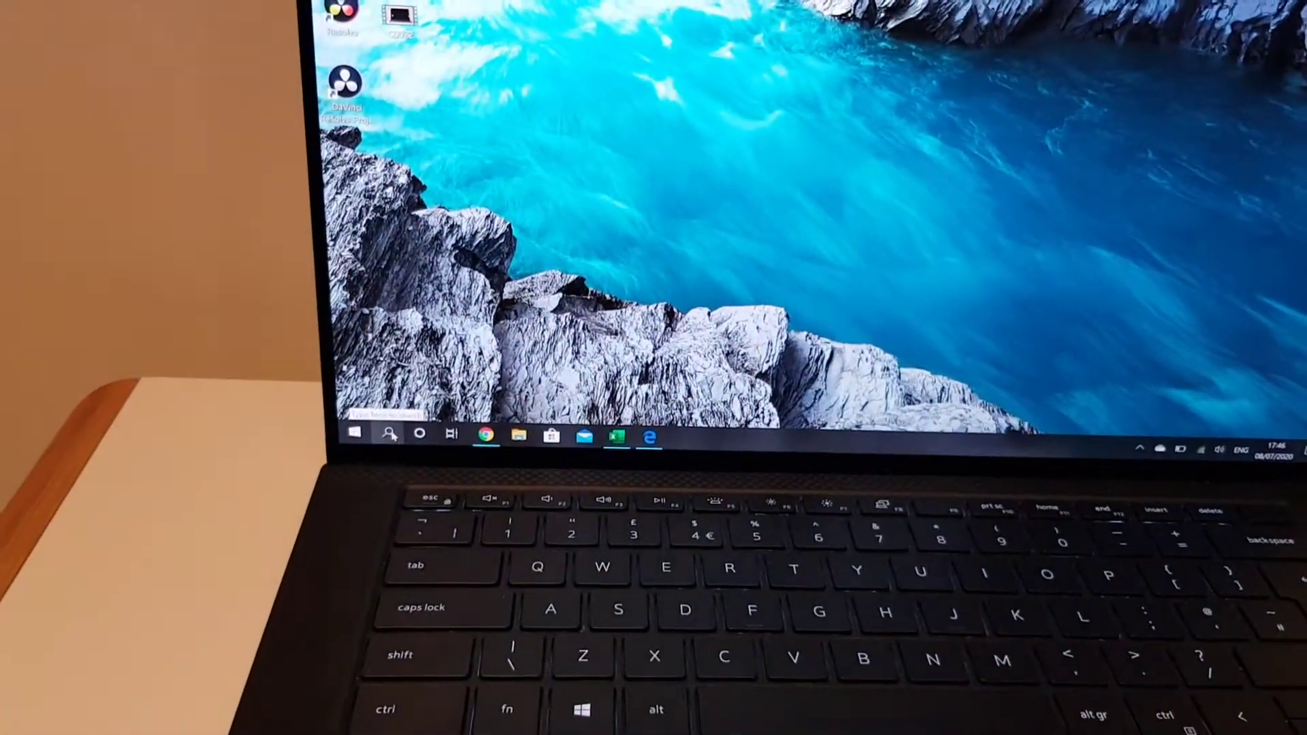
Bring up the Windows 10 Start menu showing the full list of installed apps
left_click(389, 437)
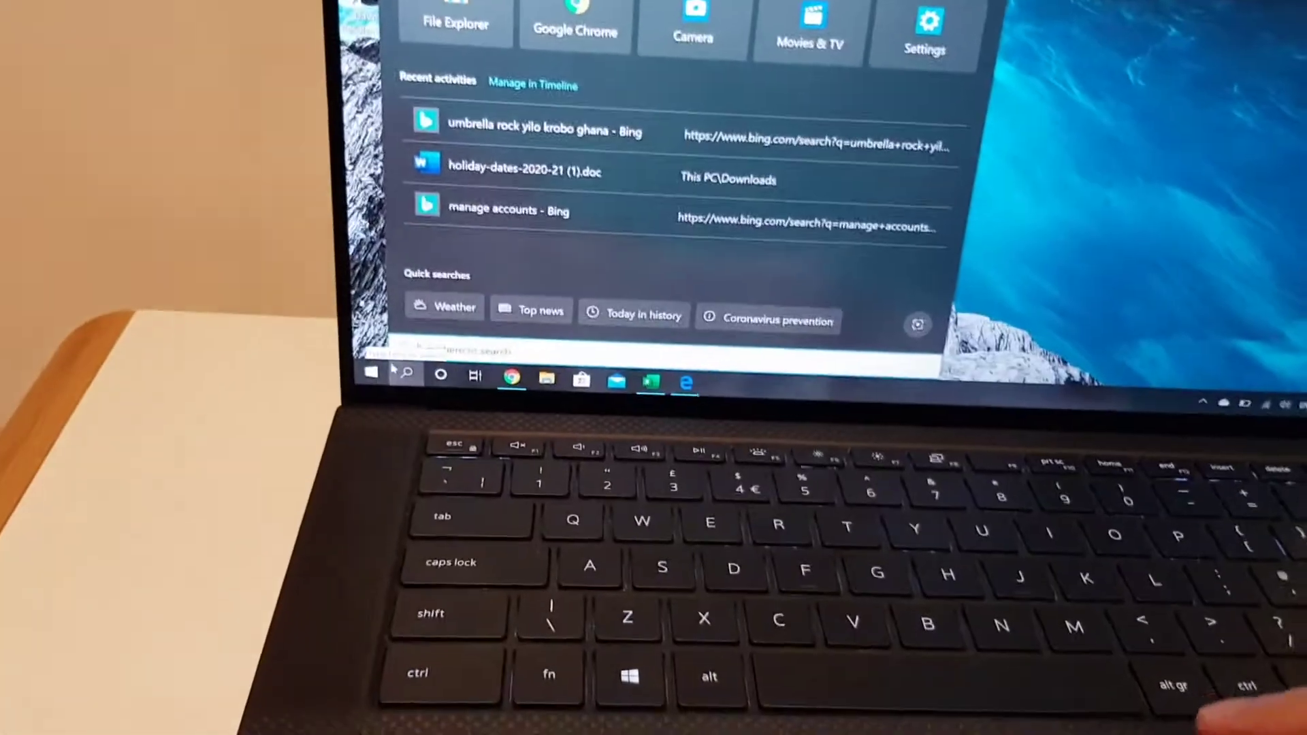
left_click(370, 375)
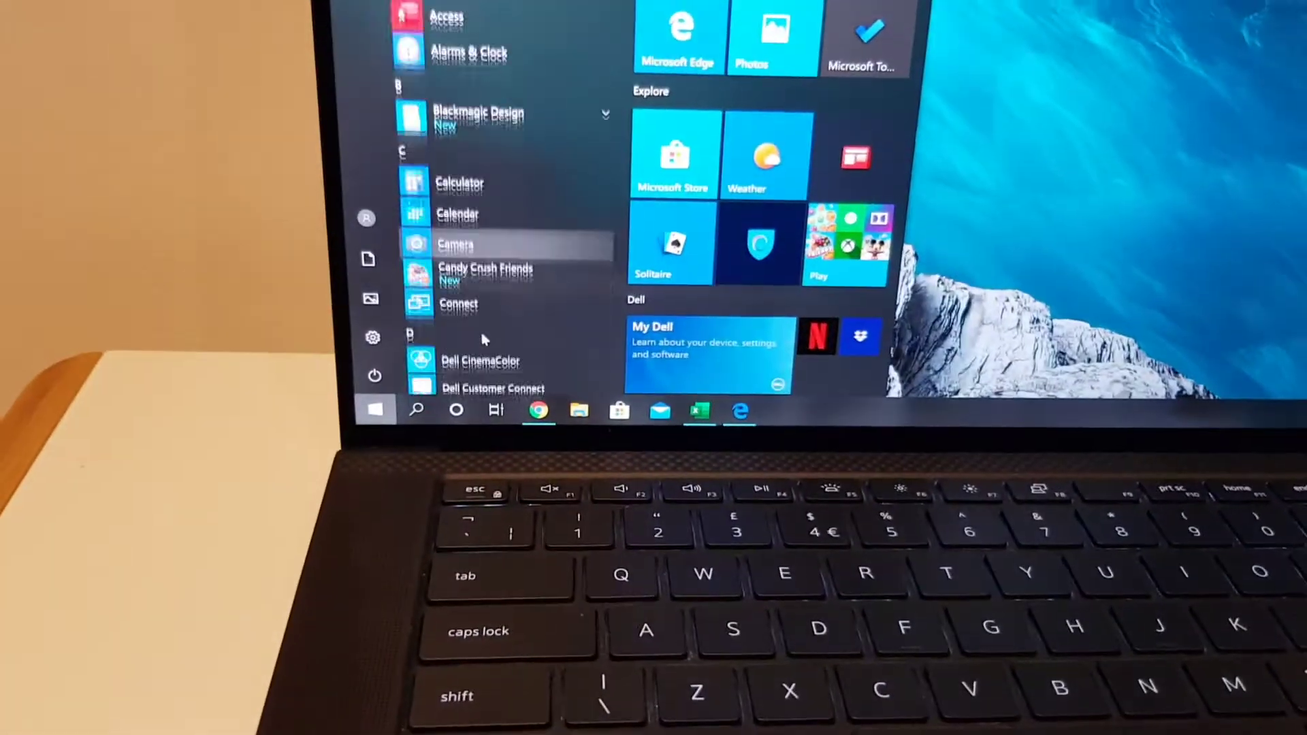
scroll("down", 3)
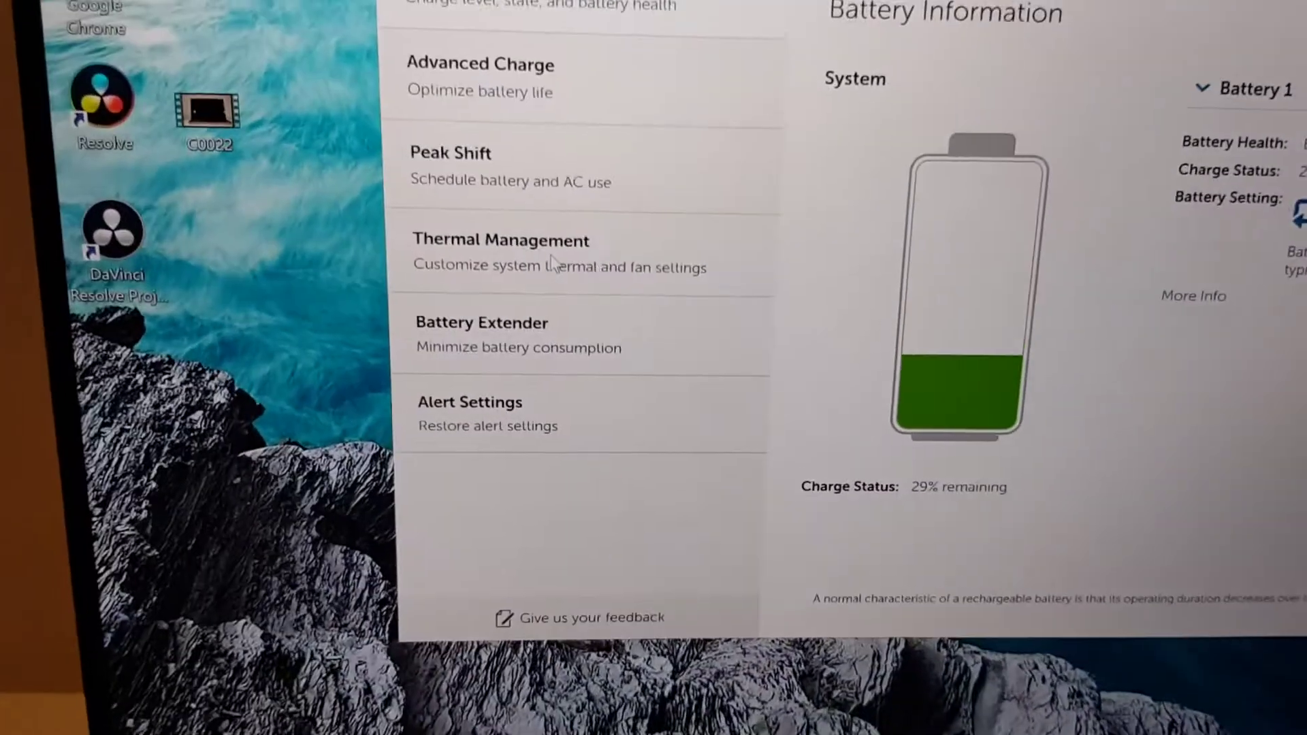
Show Thermal Management in Dell Power Manager with Ultra Performance selected
left_click(499, 239)
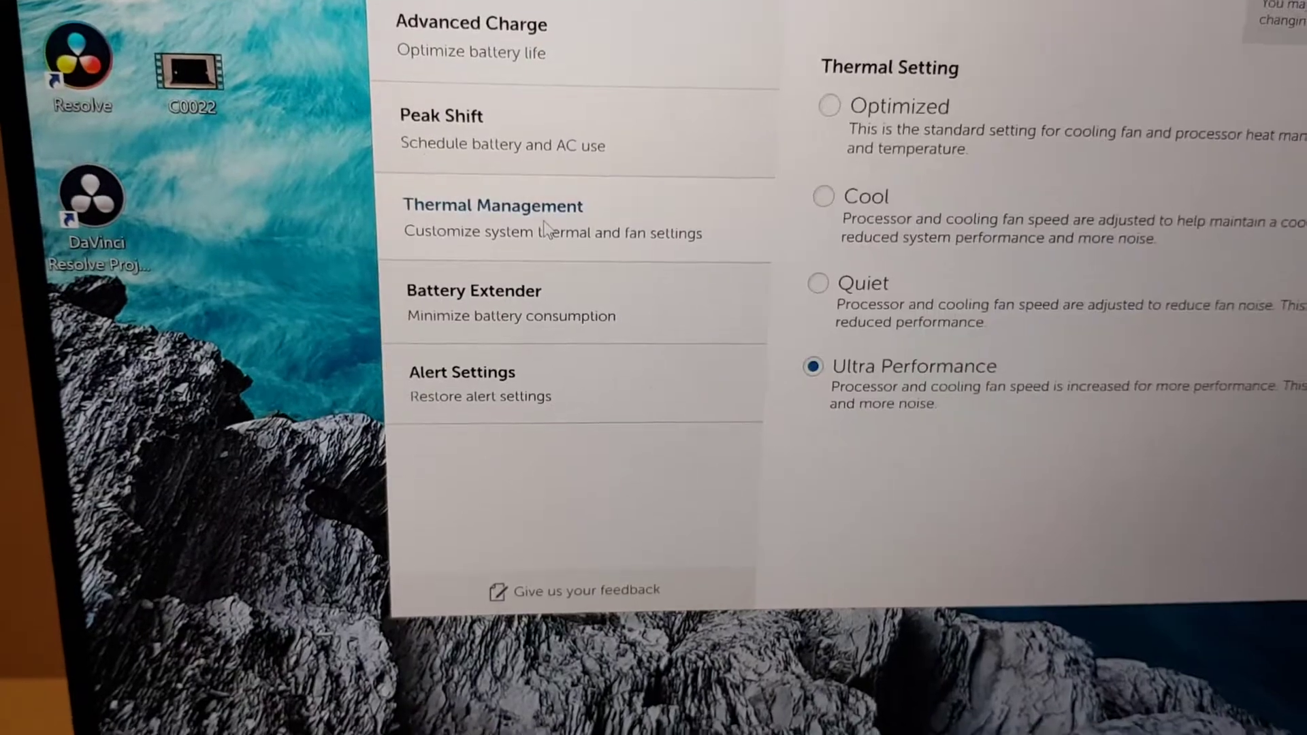